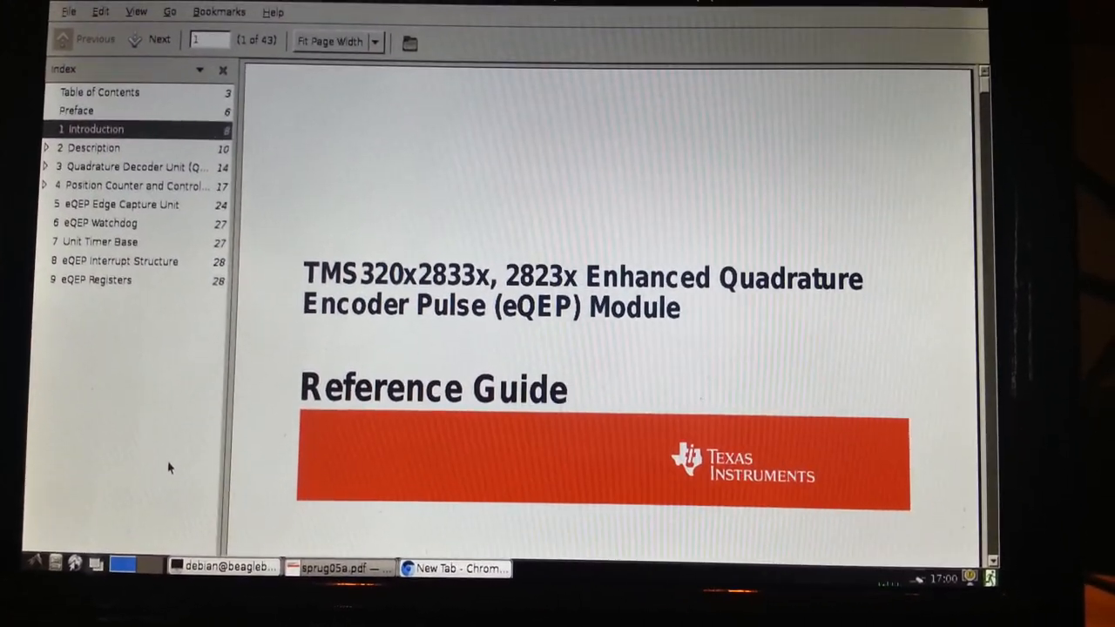
Bring up the Teknoman117/beaglebot repository's top-level file list on GitHub
left_click(90, 129)
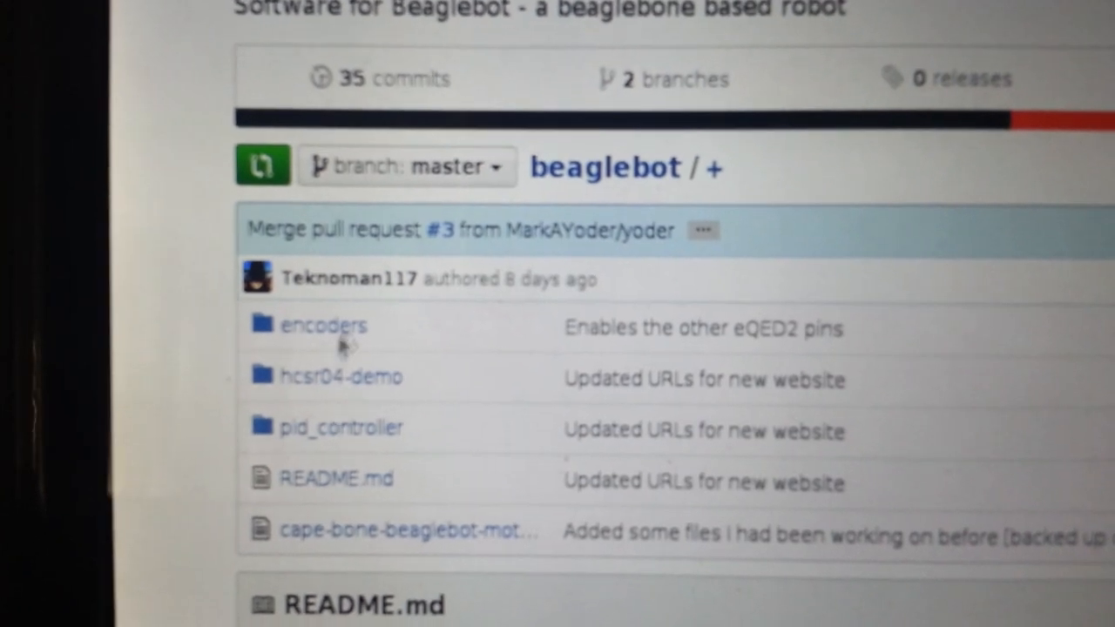
mouse_move(338, 331)
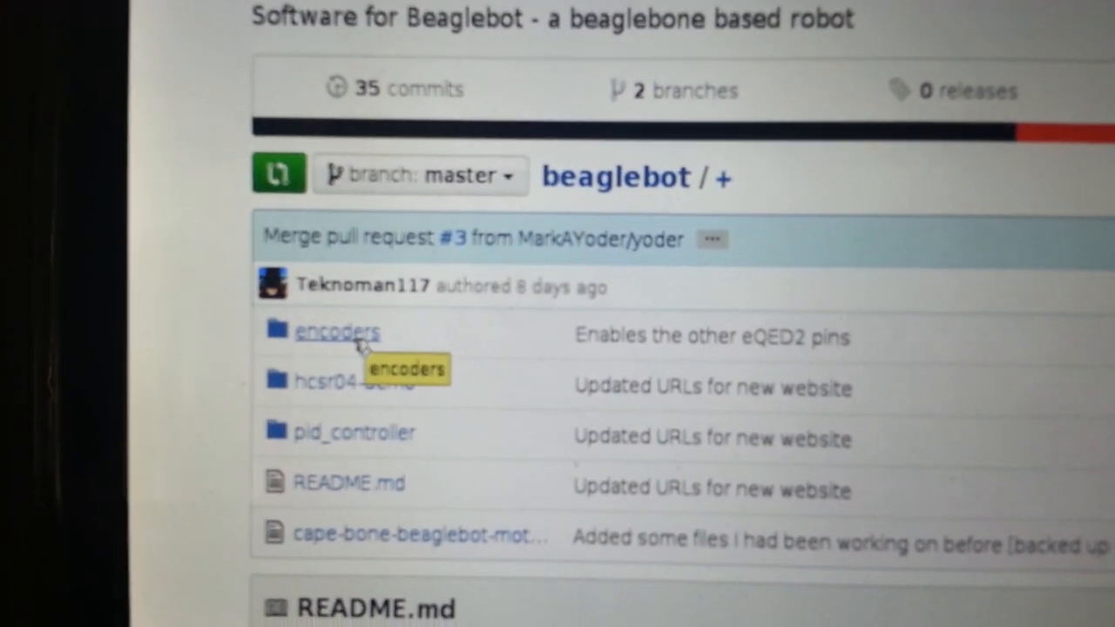
Enter the encoders folder and look over its api, dts and patches subfolders and README
left_click(338, 332)
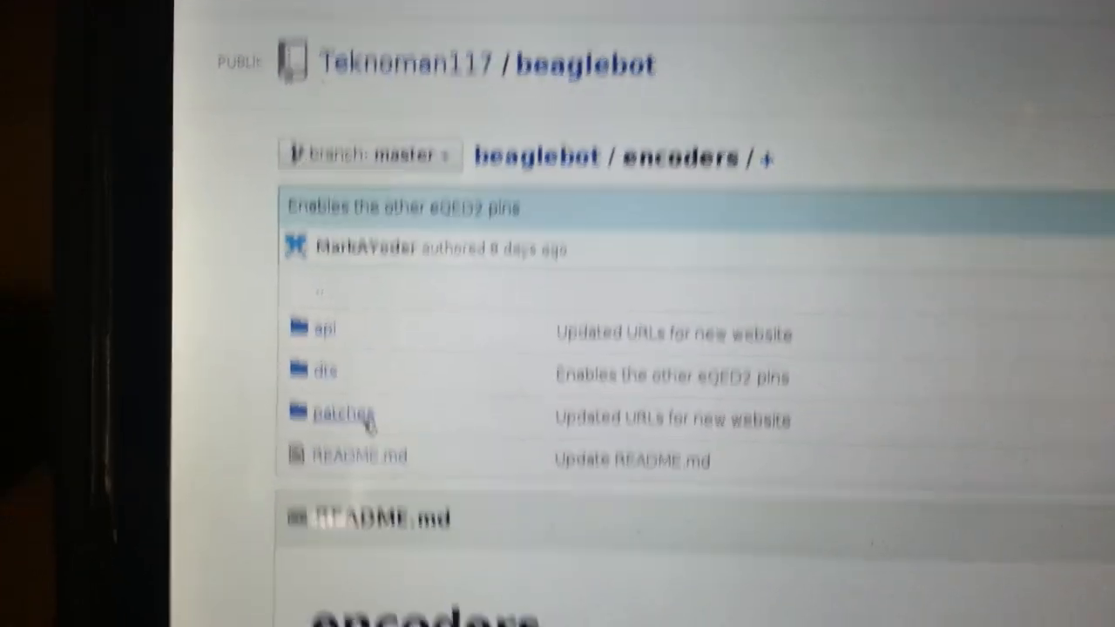
scroll("down", 3)
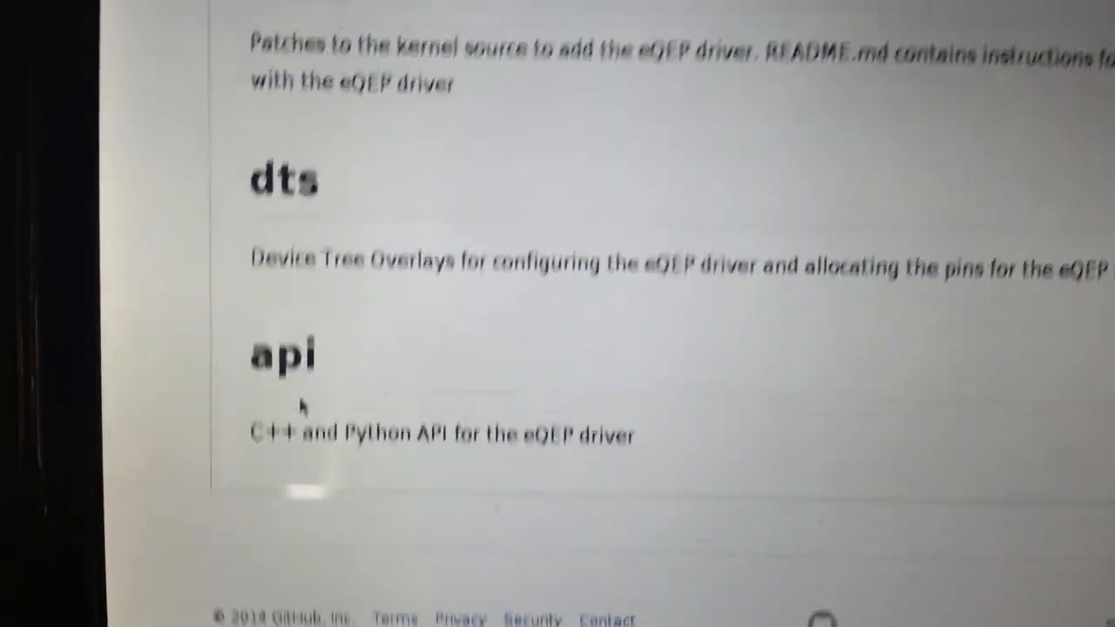
scroll("up", 3)
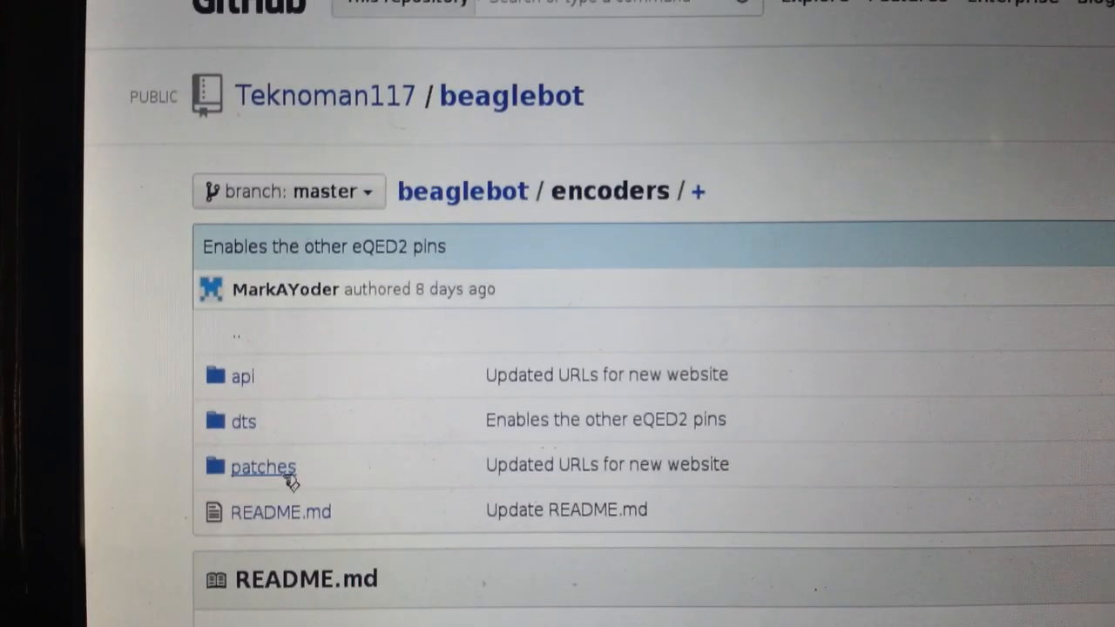
scroll("down", 3)
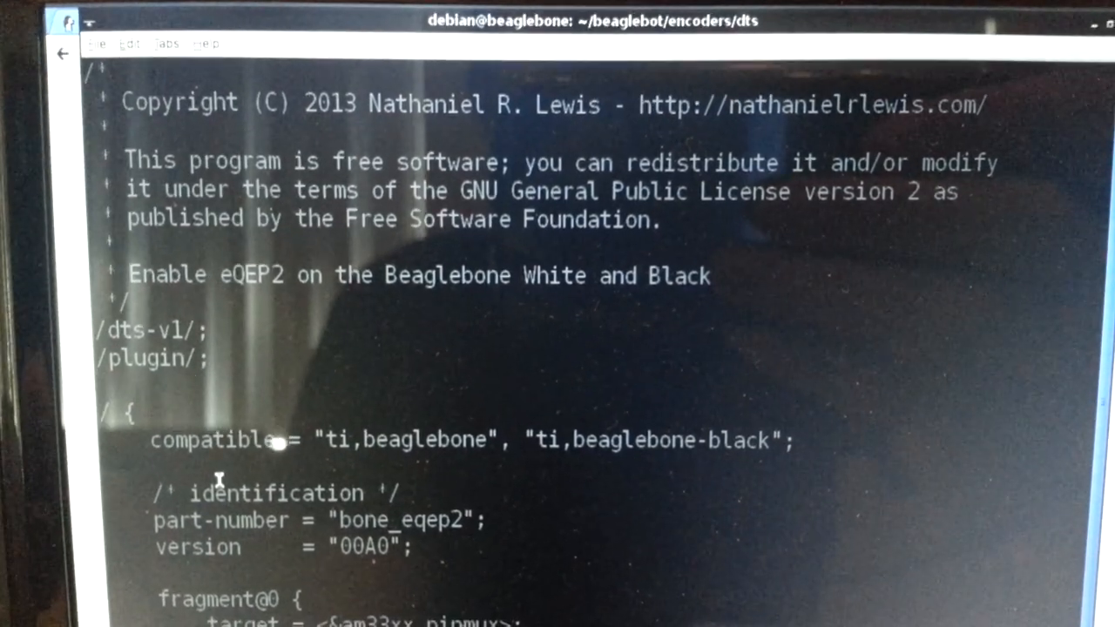
Scroll through the bone_eqep2 device-tree overlay source in the terminal
scroll("down", 3)
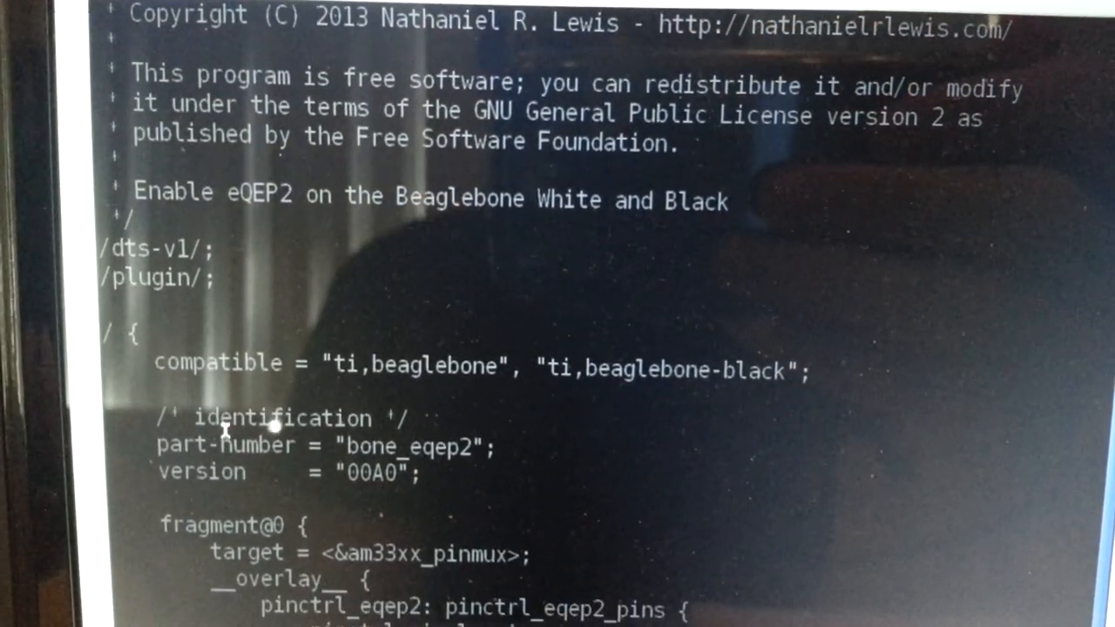
scroll("down", 3)
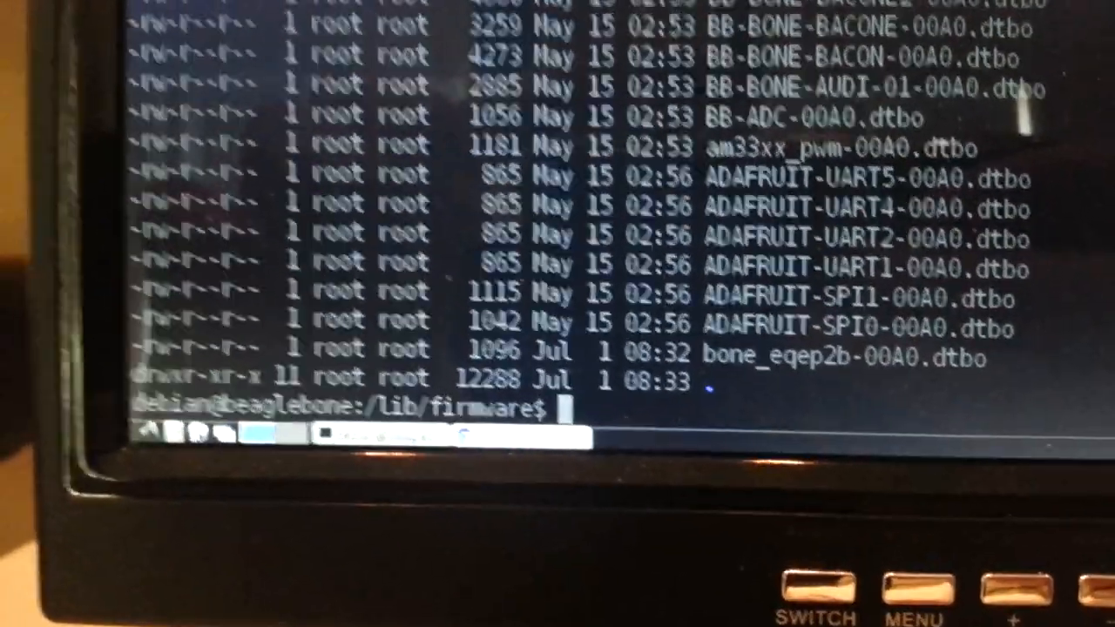
Load the bone_eqep2b overlay by echoing it into /sys/devices/bone_capemgr.9/slots
type("echo bone_eqep2b > /sys/devices/bone_capemgr.9/slots")
type("ls")
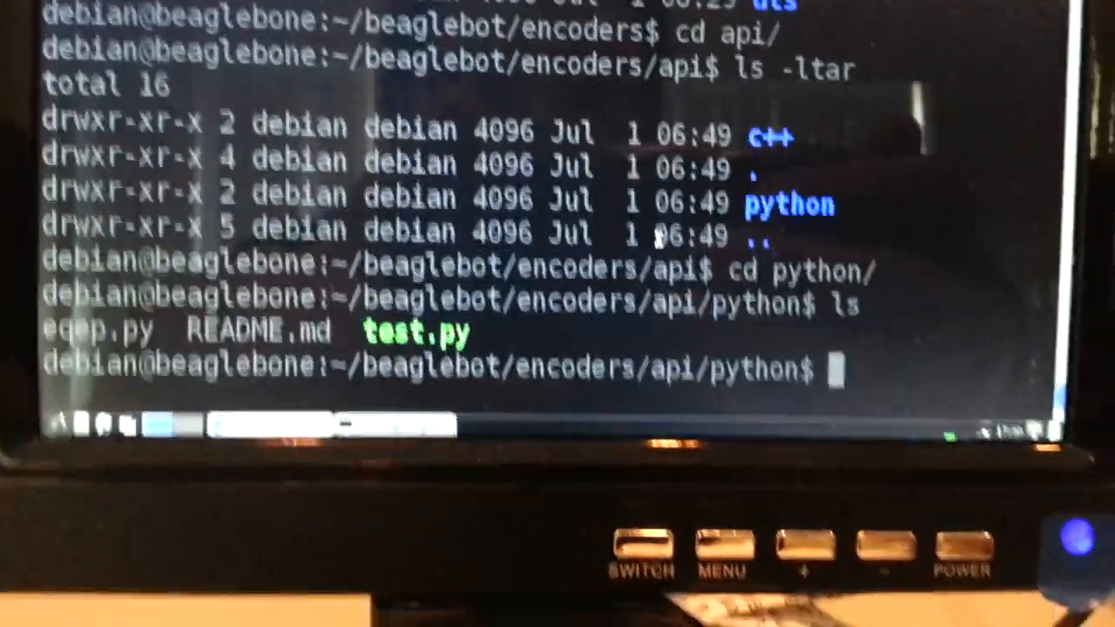
Compose the command cat test.py at the python folder prompt, correcting a typo, without running it
type("cat")
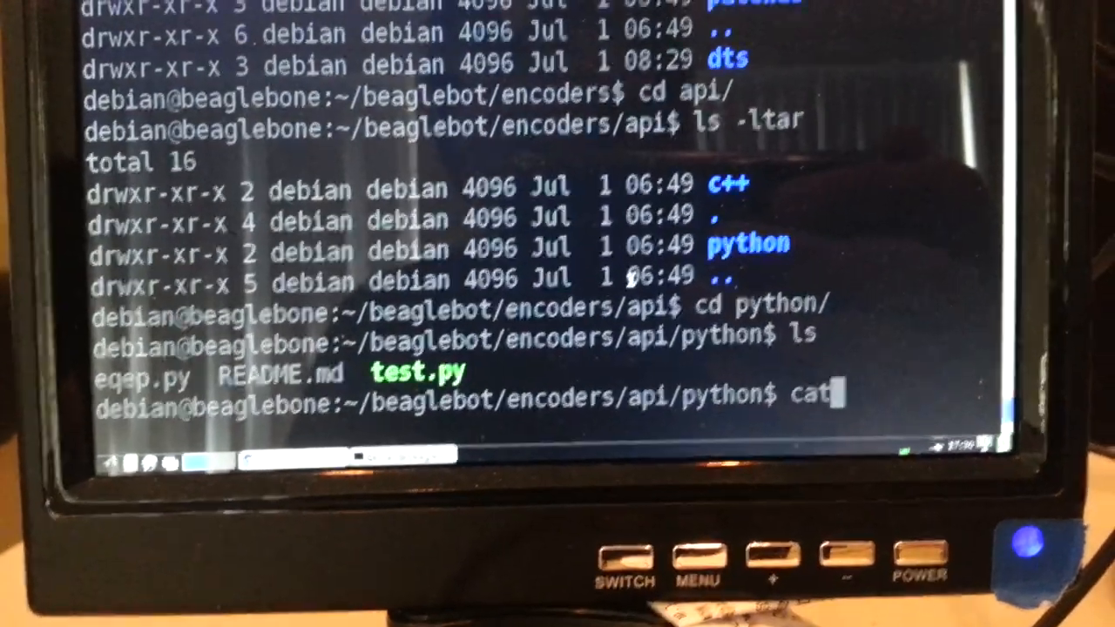
type("ye")
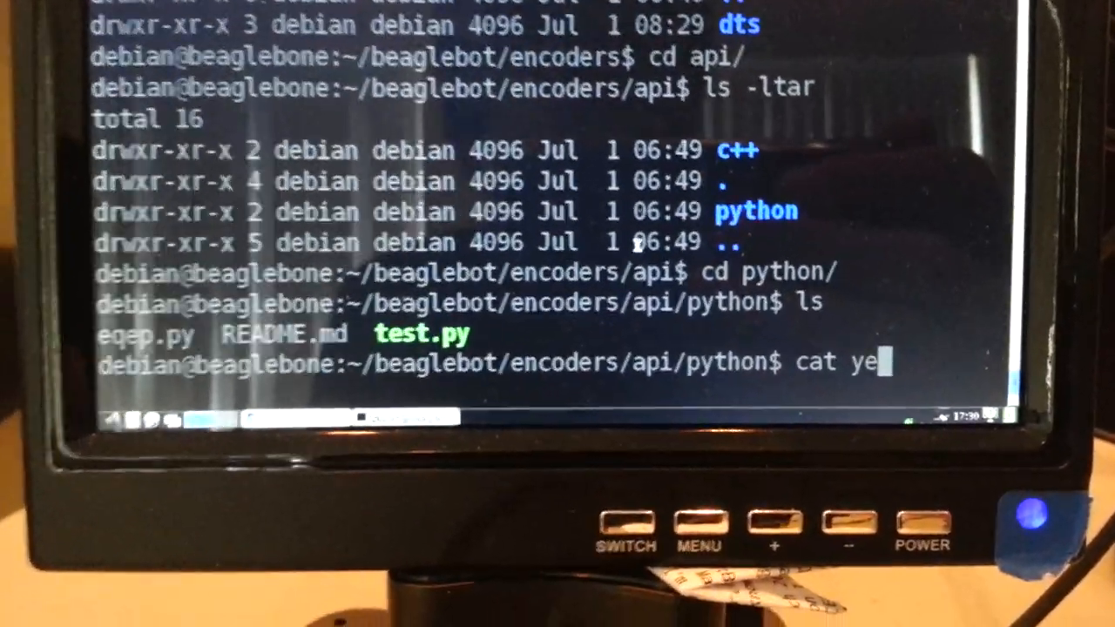
key("BackSpace")
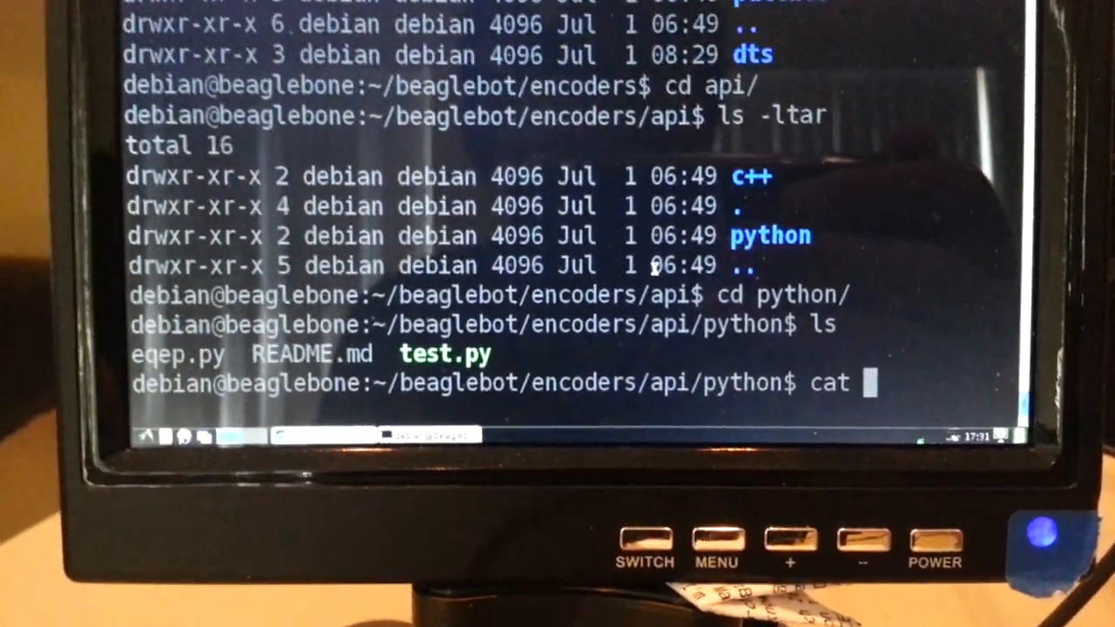
type("test.py")
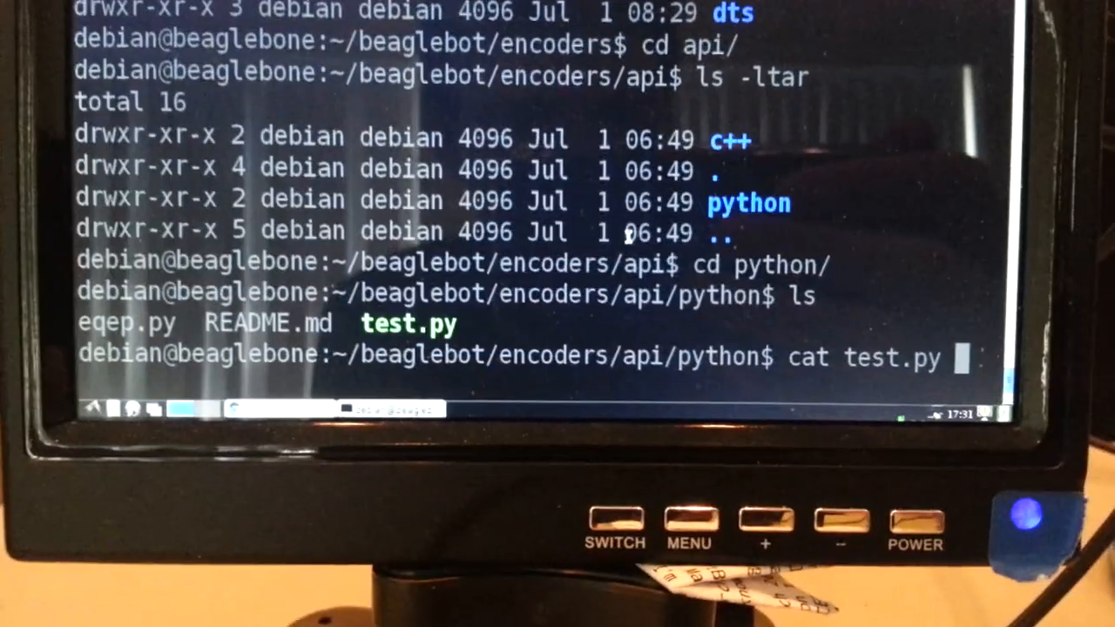